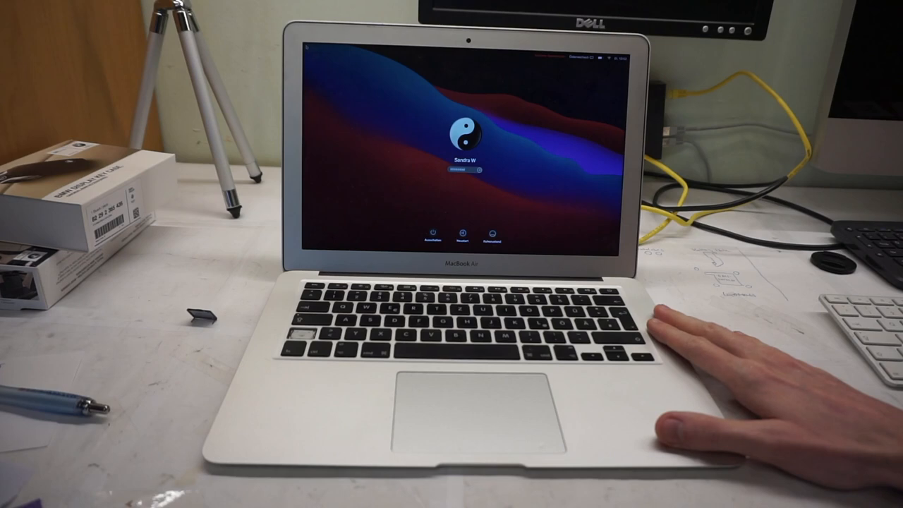
mouse_move(691, 332)
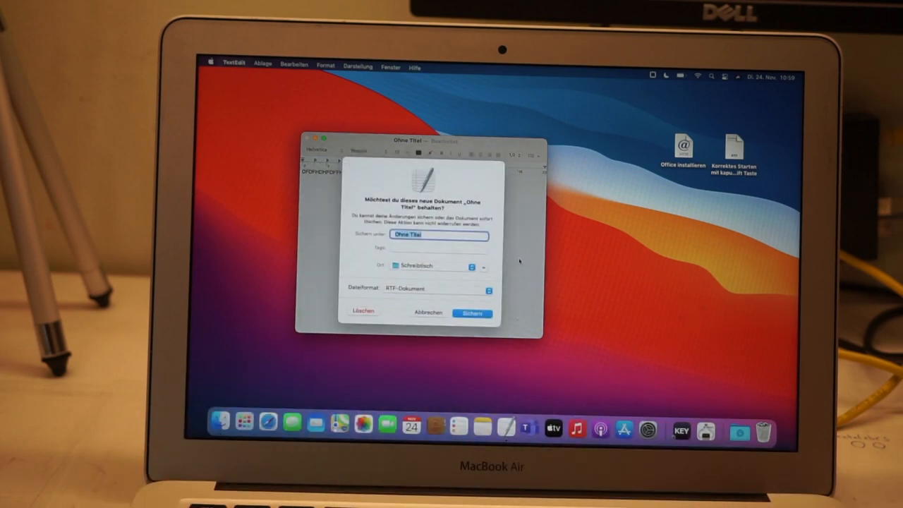
Discard the untitled TextEdit document via Löschen, leaving the empty desktop.
left_click(362, 312)
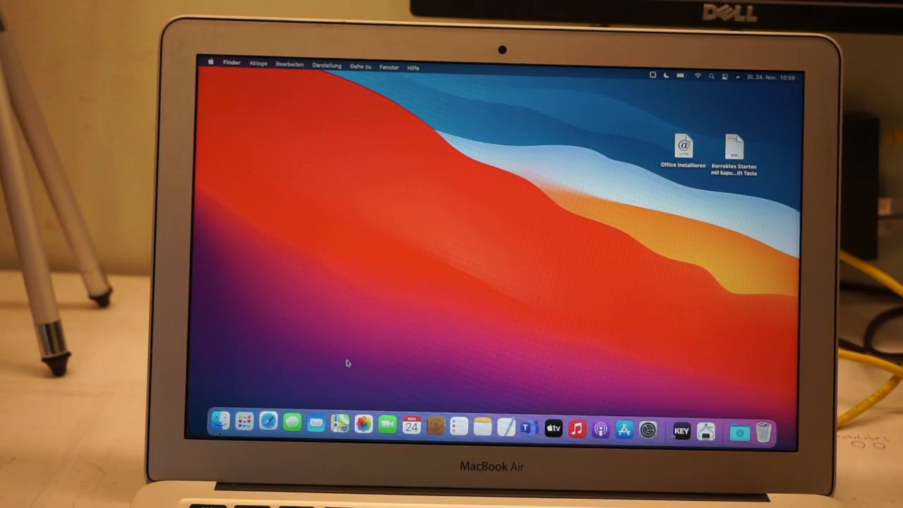
Launch Safari and search for 'karabiner' from the address bar.
left_click(268, 421)
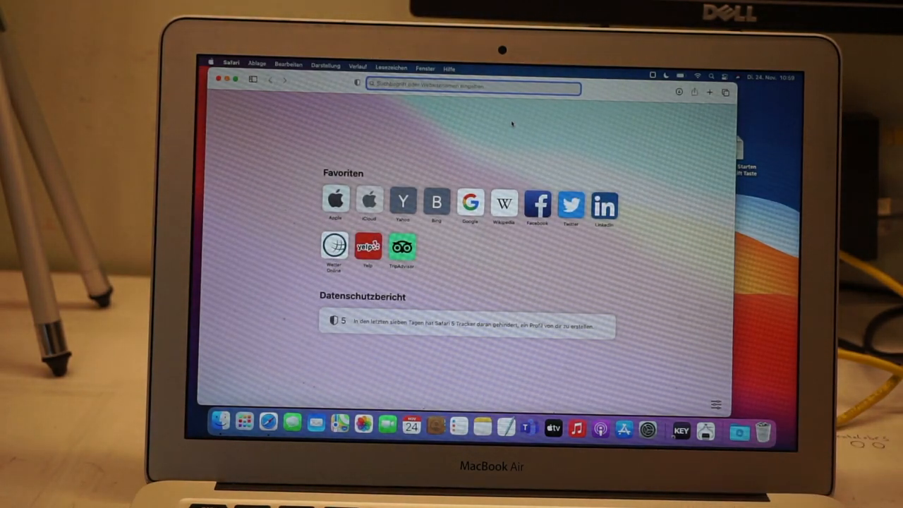
type("karabiner-elements.pqrs.org")
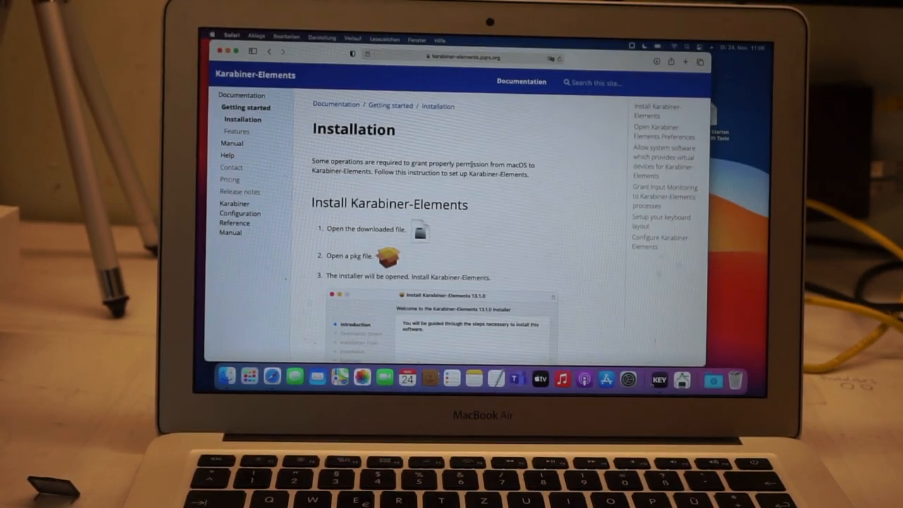
Scroll the Installation guide down to the 'Allow system software' section.
scroll("down", 3)
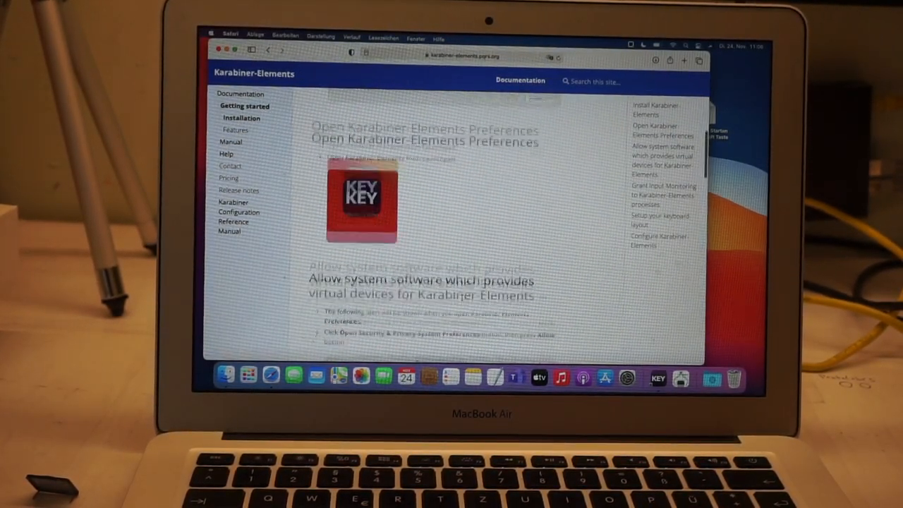
scroll("down", 3)
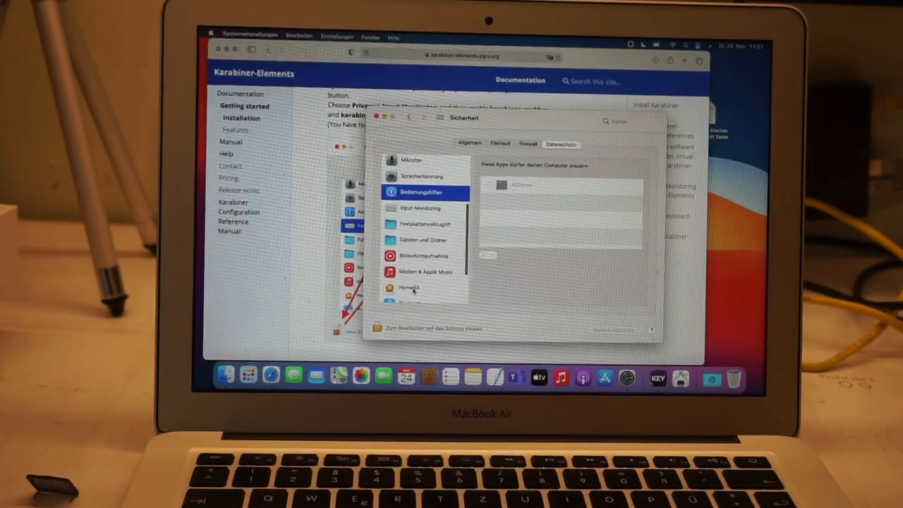
Select Accessibility in the Security & Privacy Privacy sidebar.
left_click(420, 208)
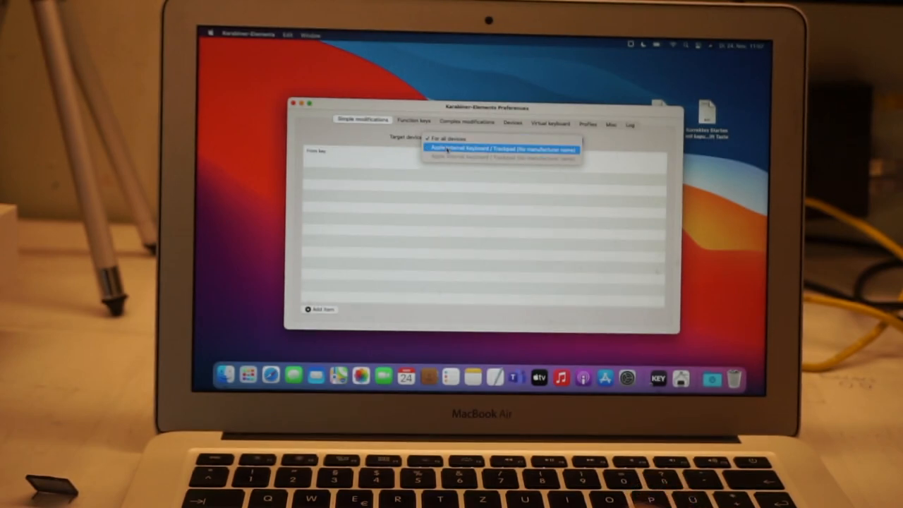
Target the Apple internal keyboard and add a new rule whose From key is right_shift.
left_click(501, 148)
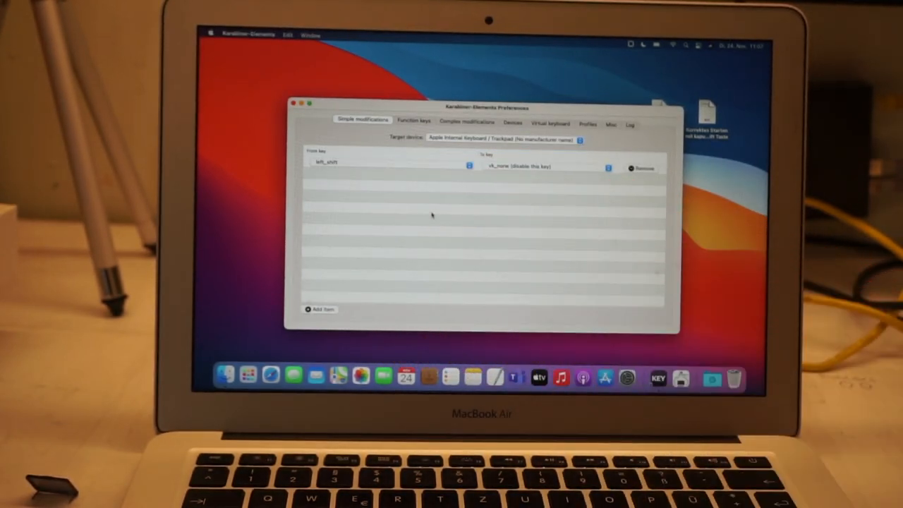
left_click(319, 309)
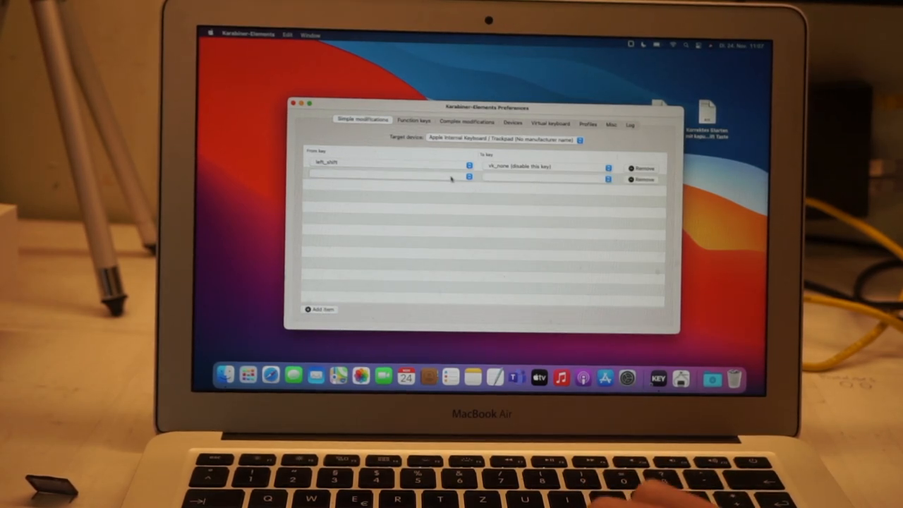
left_click(386, 164)
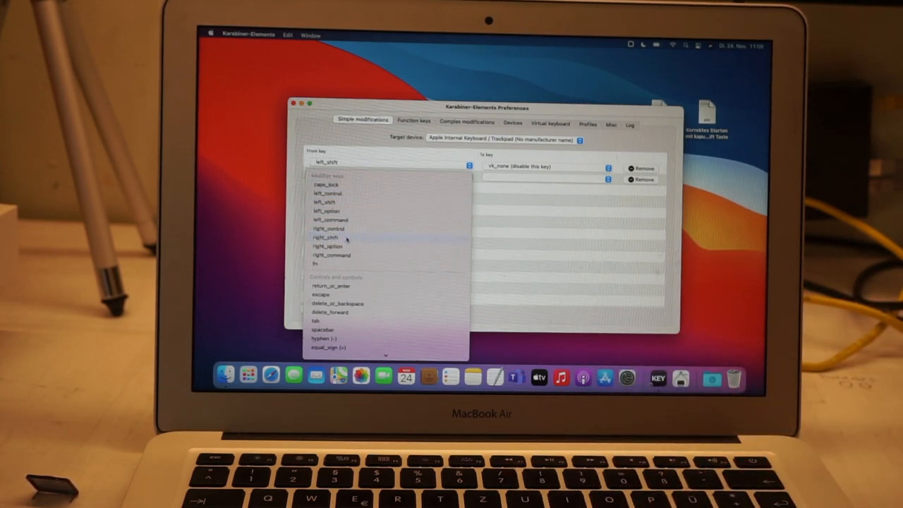
left_click(324, 237)
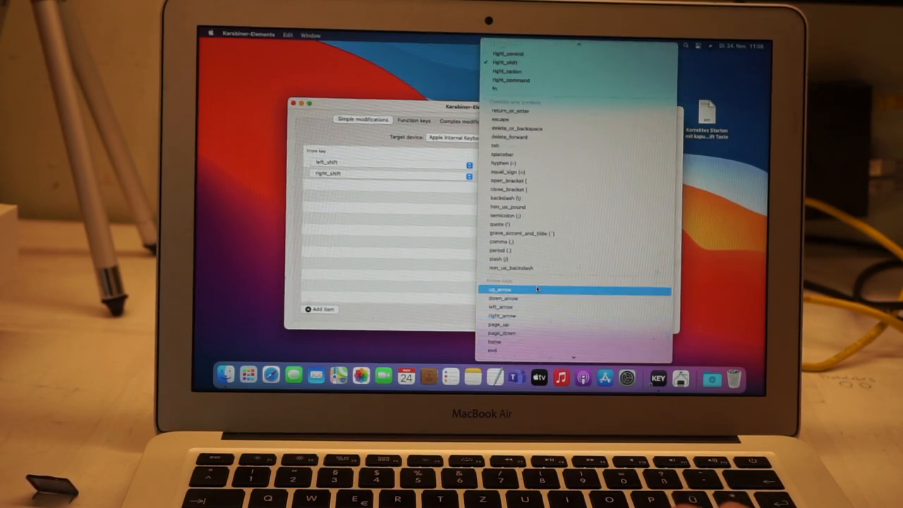
Set the right_shift rule's To key to vk_none so the key is disabled.
scroll("down", 3)
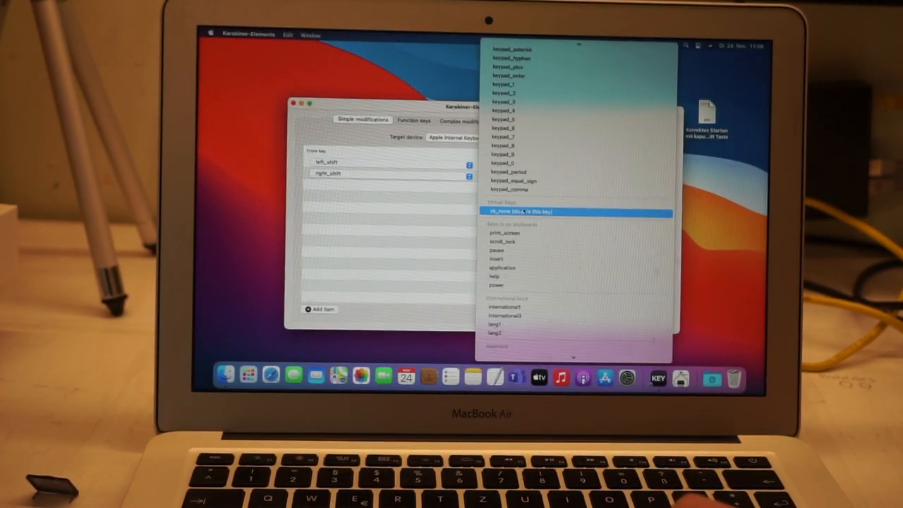
left_click(519, 211)
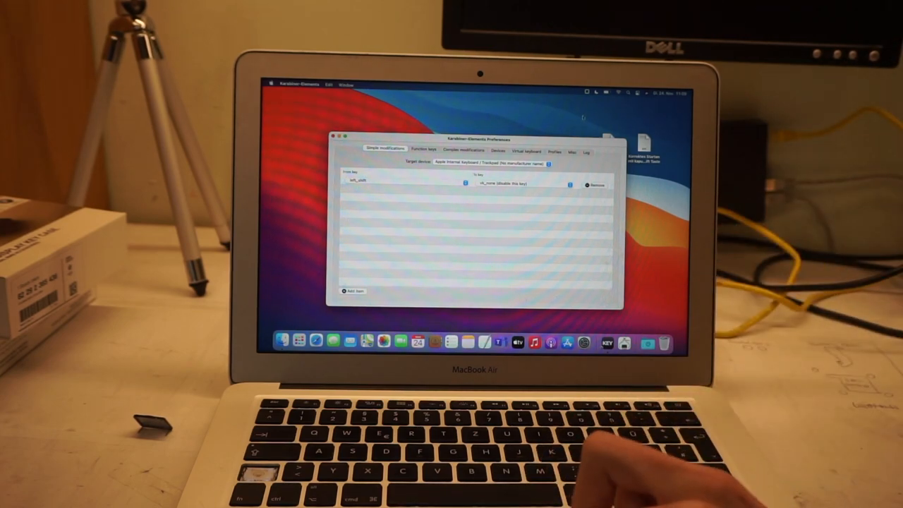
Run Check for updates from the menu bar icon, getting the You're up to date notice.
left_click(606, 93)
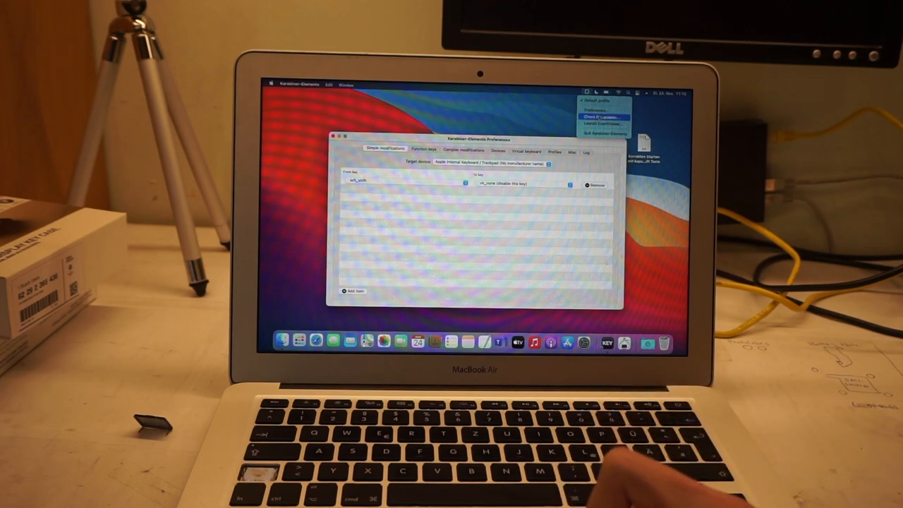
left_click(599, 115)
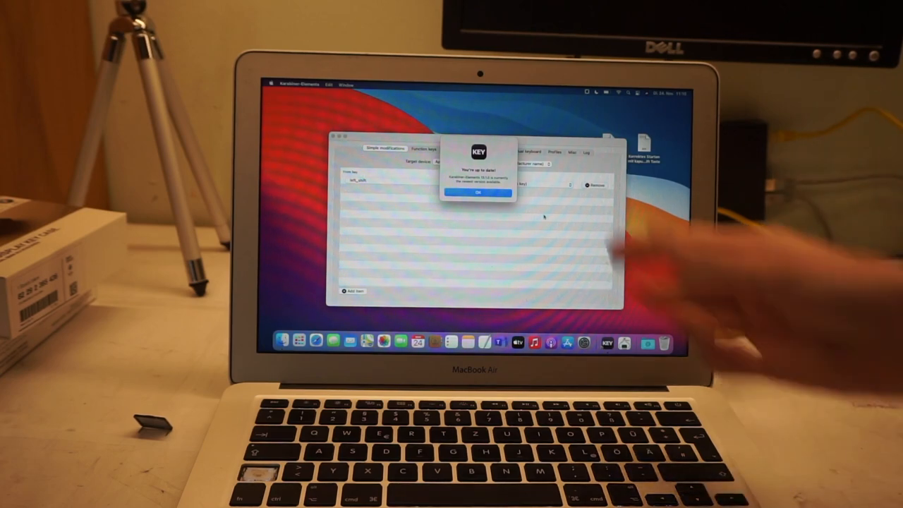
Dismiss the You're up to date dialog with OK.
left_click(478, 192)
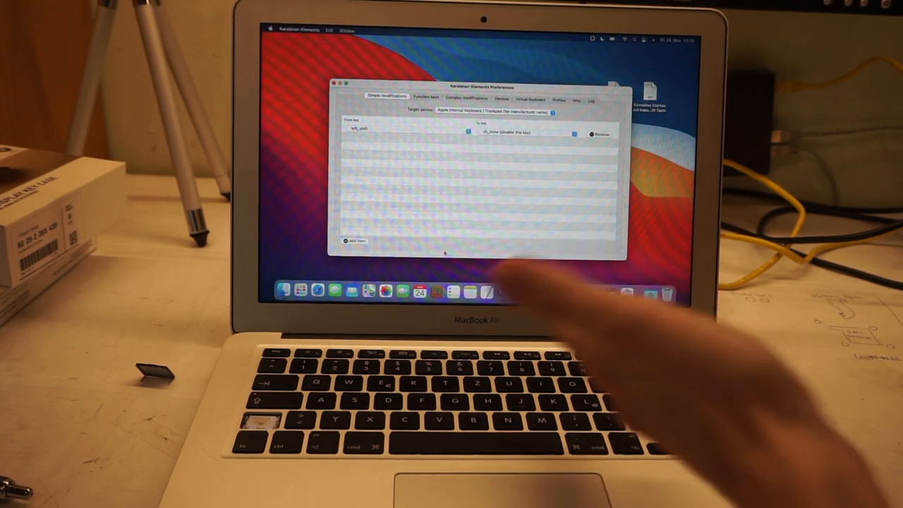
mouse_move(423, 381)
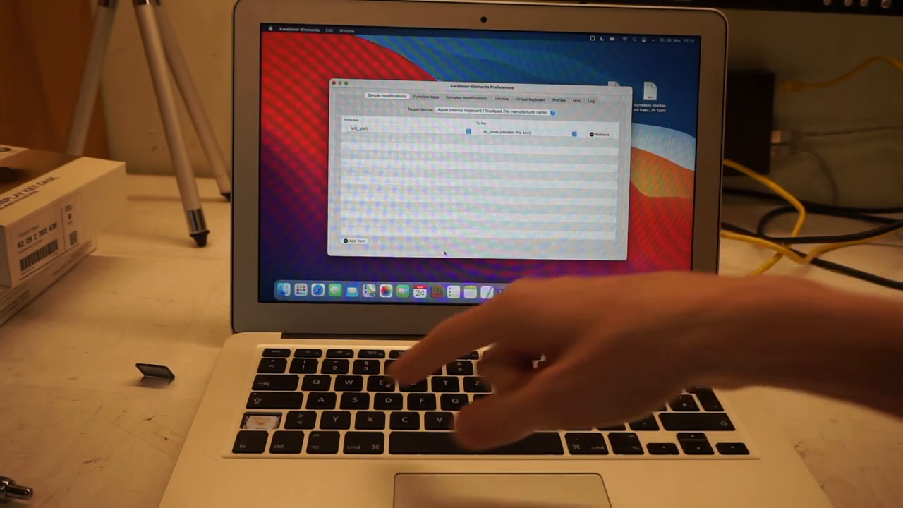